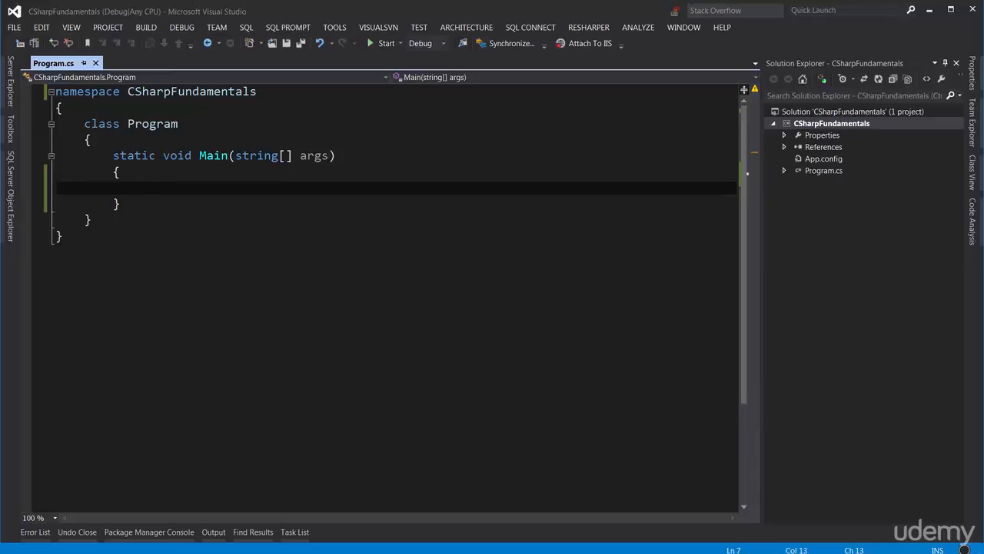
Step: Declare var timeSpan = new TimeSpan(1, 2, 3); in Main, adding using System
text(var ti)
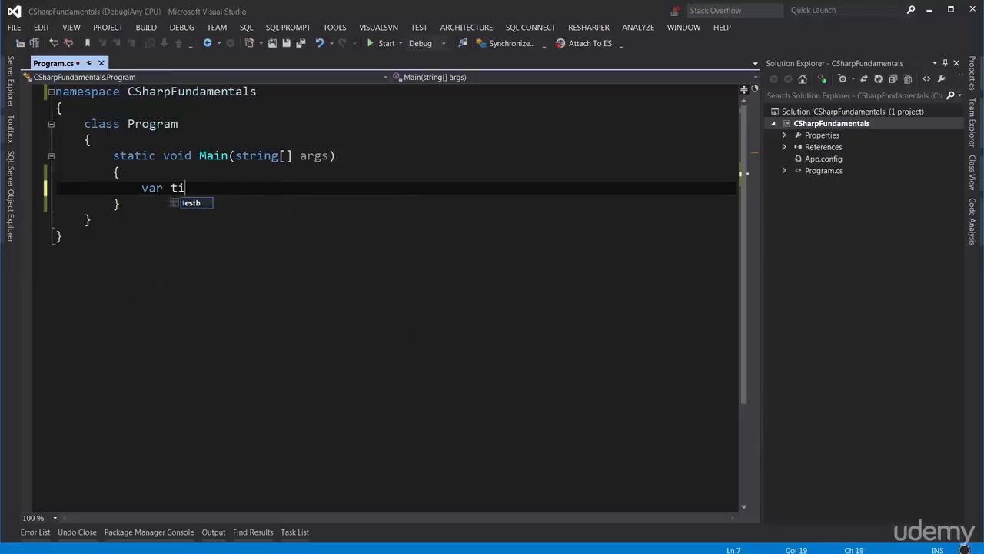
text(meSpan = new TimeSpan()
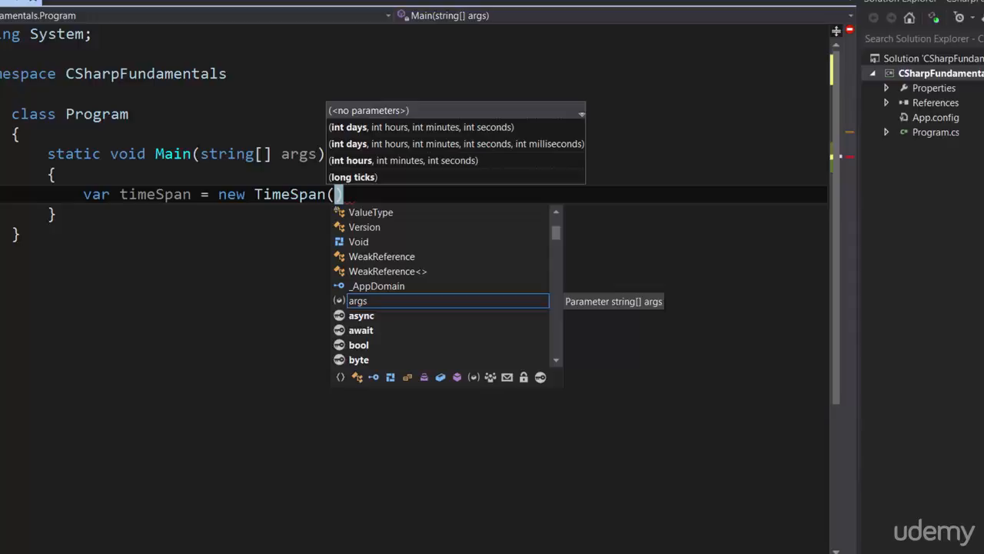
text(1, 2, 3))
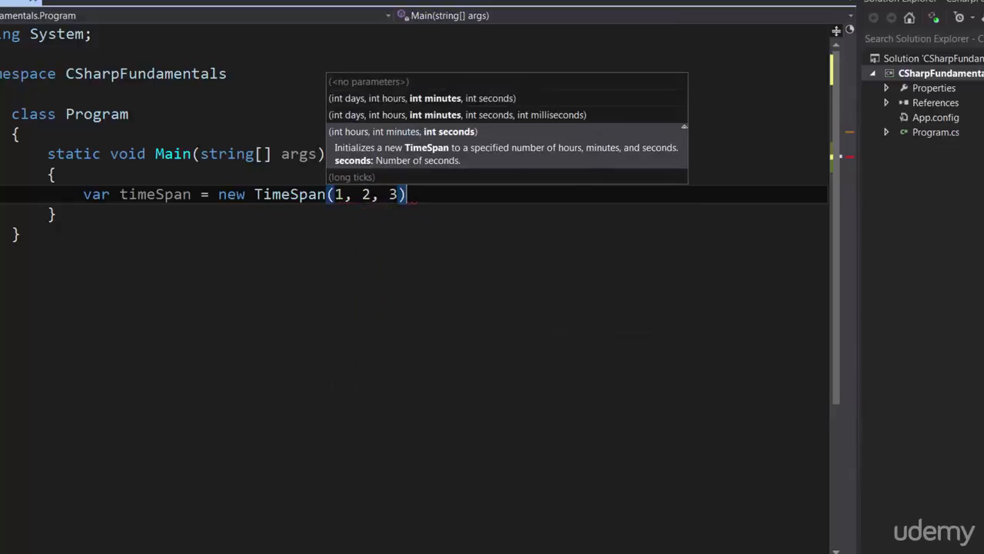
text(;)
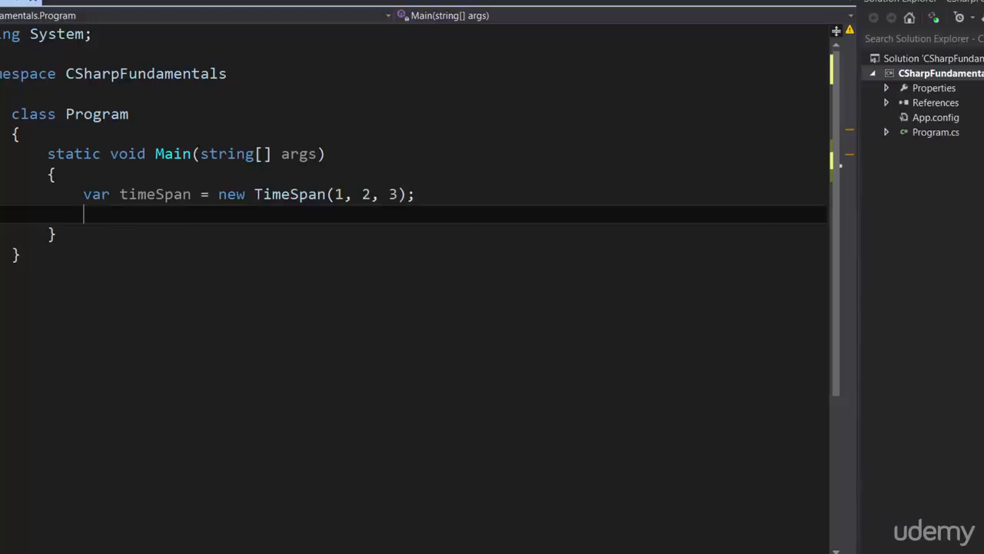
Step: Declare timeSpan1 = new TimeSpan(1, 0, 0) and timeSpan2 = TimeSpan.FromHours(1)
text(var timeSpan1)
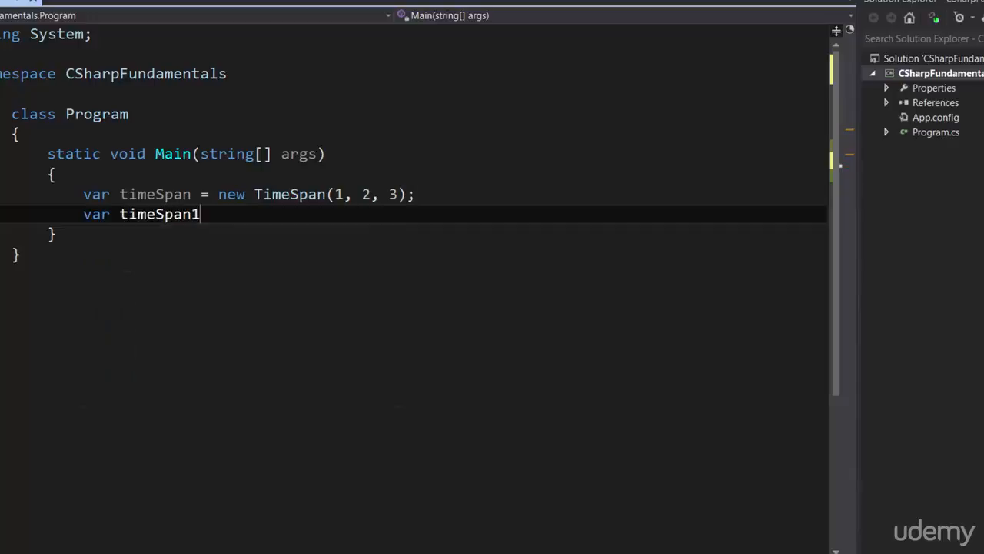
text(= new TimeSpan)
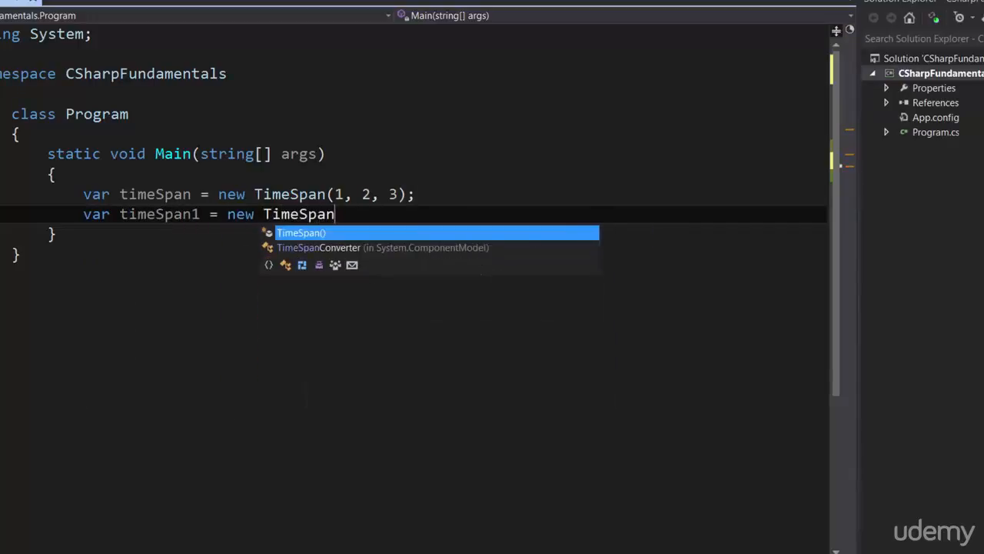
text((1, 0, 0);)
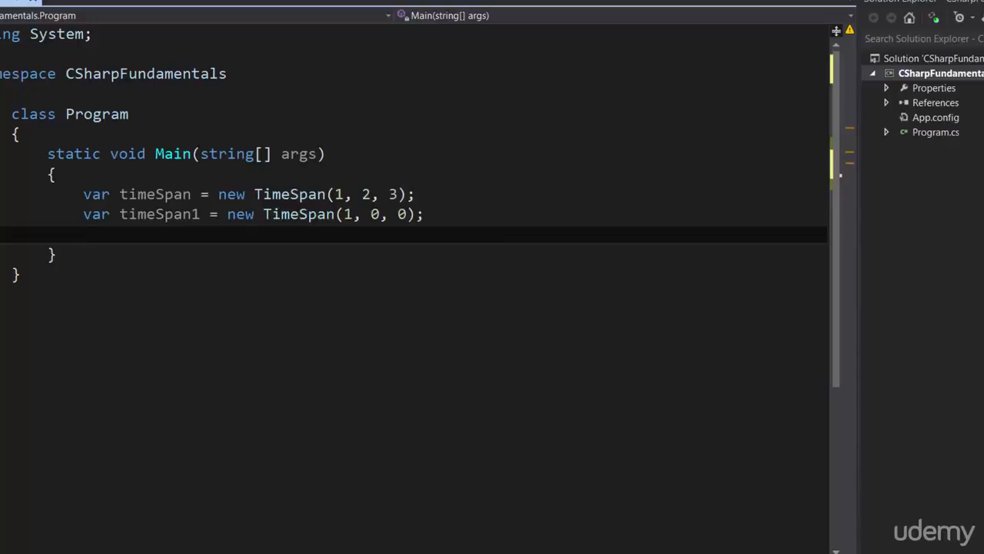
text(TimeSpan.)
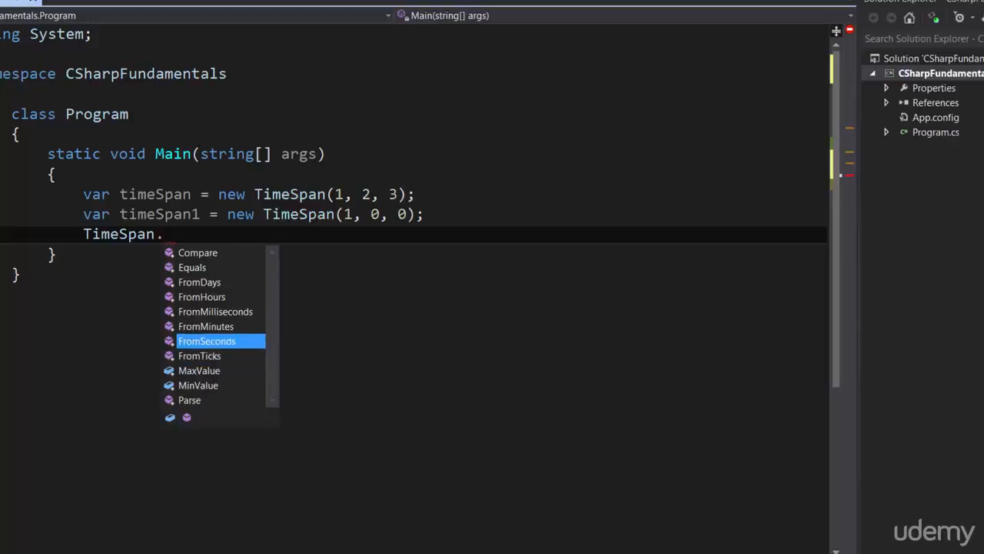
double_click(201, 297)
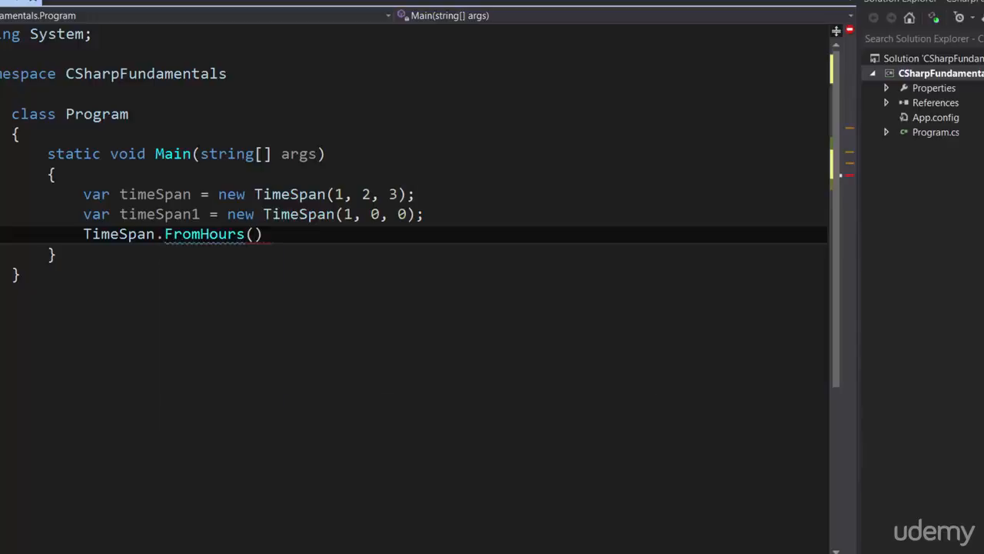
text(var time1)
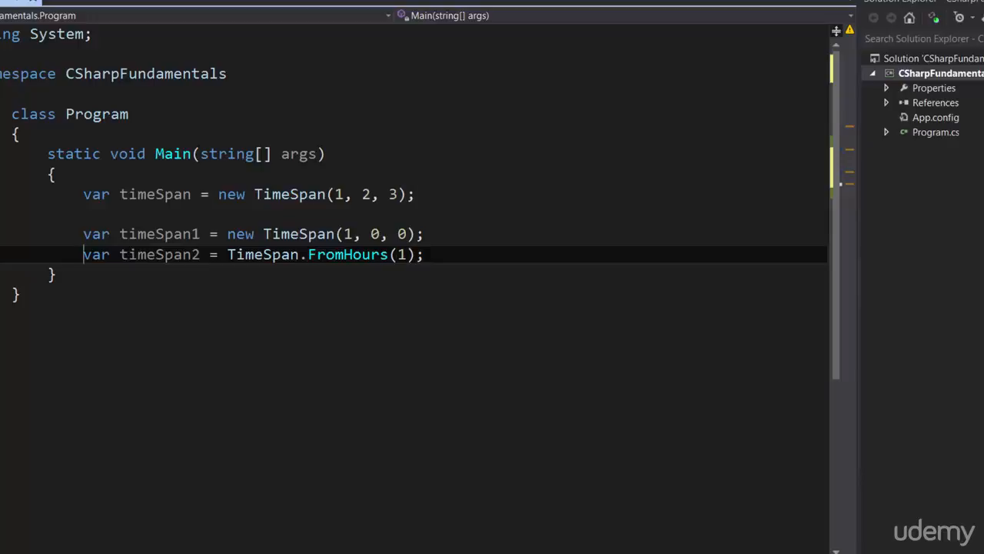
Step: Declare start = DateTime.Now, end = DateTime.Now.AddMinutes(2) and duration = end - start
text(var st)
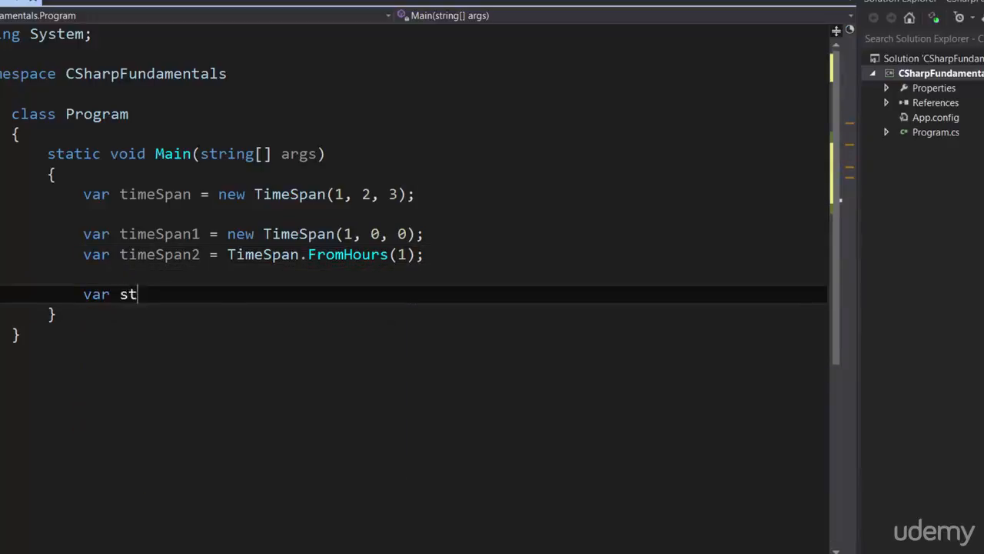
text(art = DateTime)
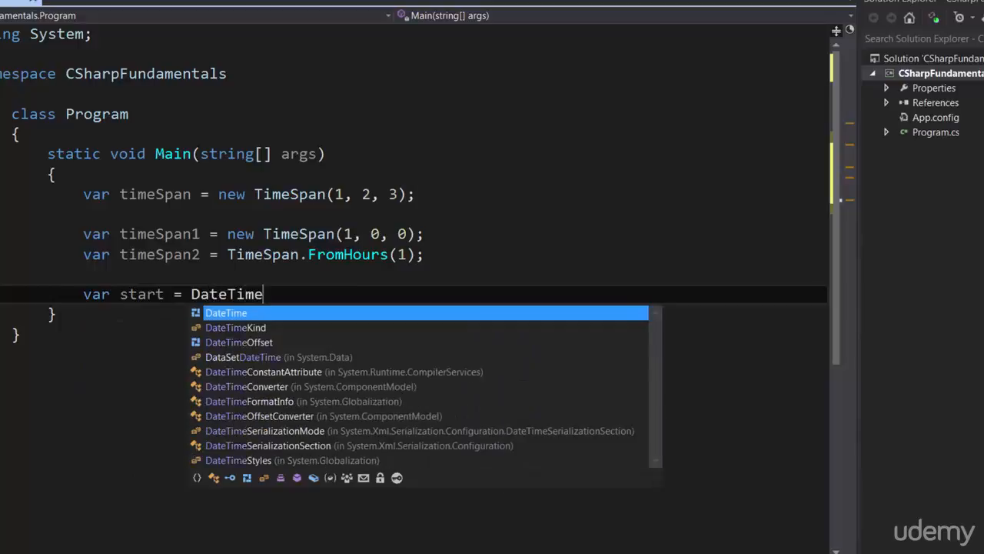
text(.Now;)
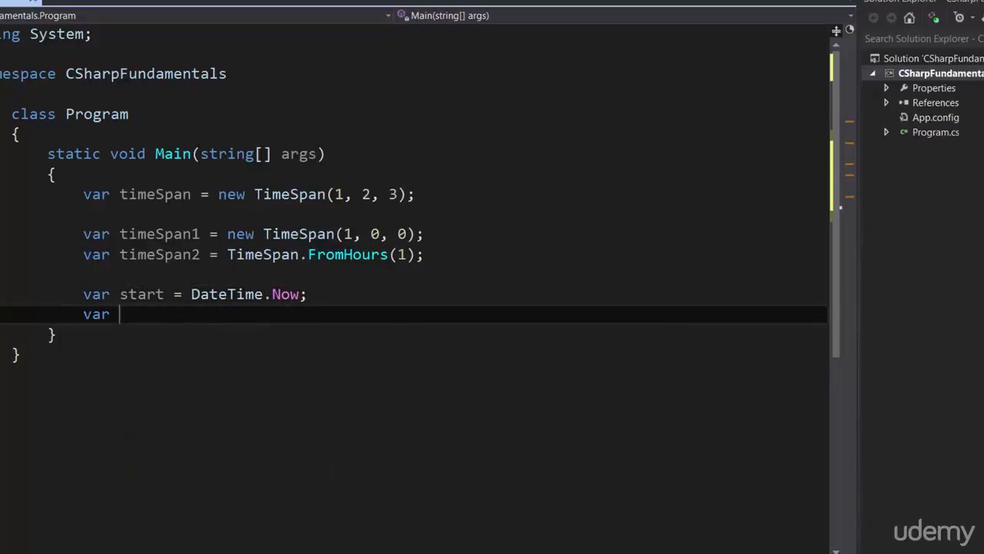
text(end = DateTime.Now.AddMinutes(2);)
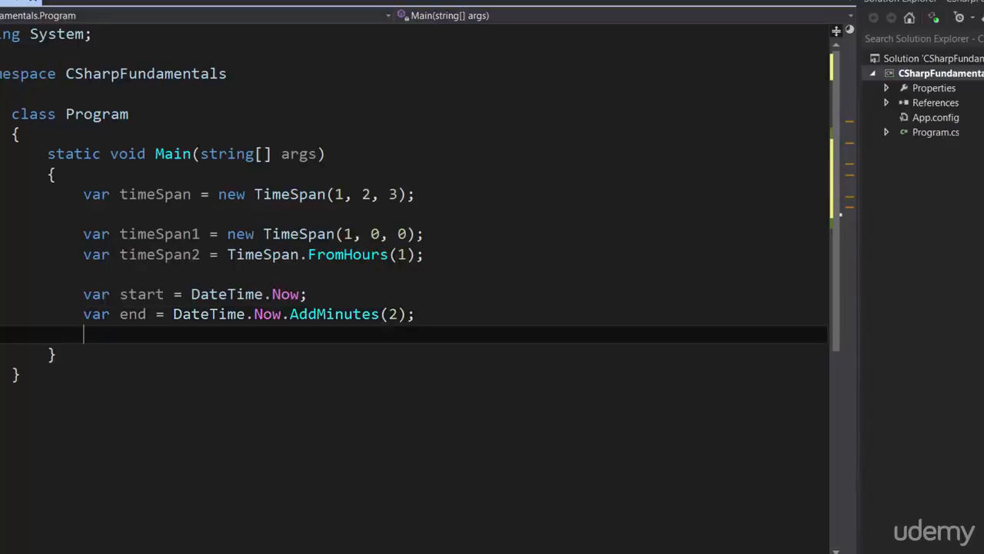
text(var du)
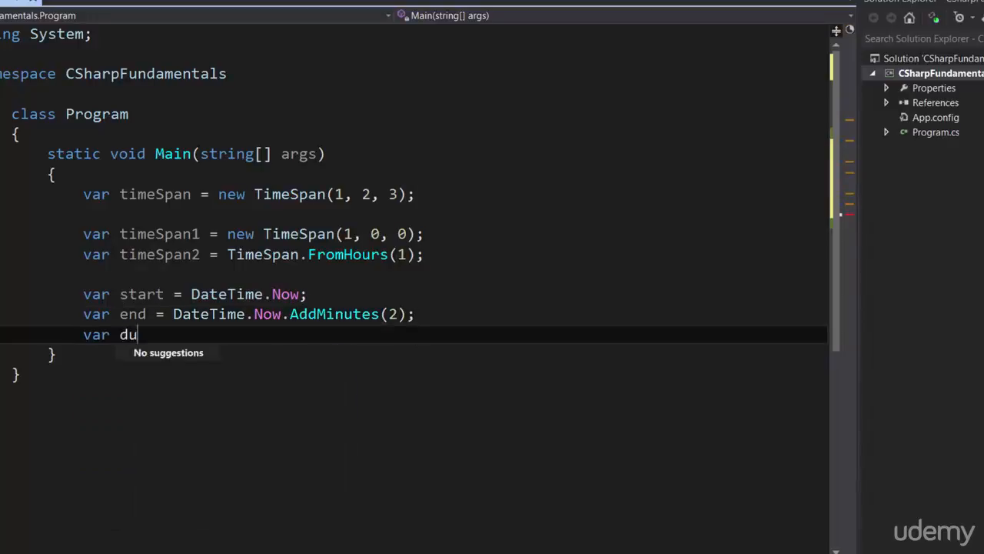
text(ration = end - start;)
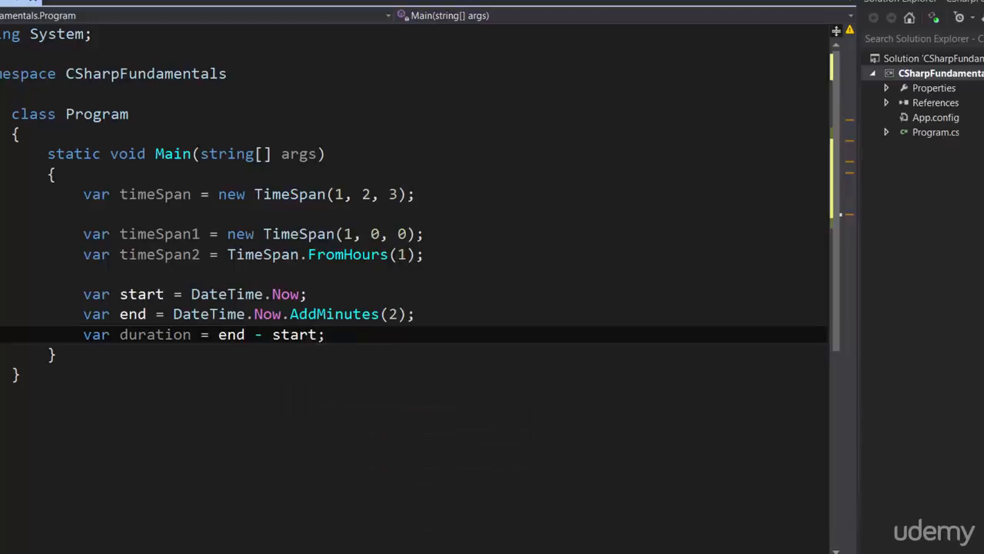
Step: Print "Duration: " + duration to the console
click(325, 333)
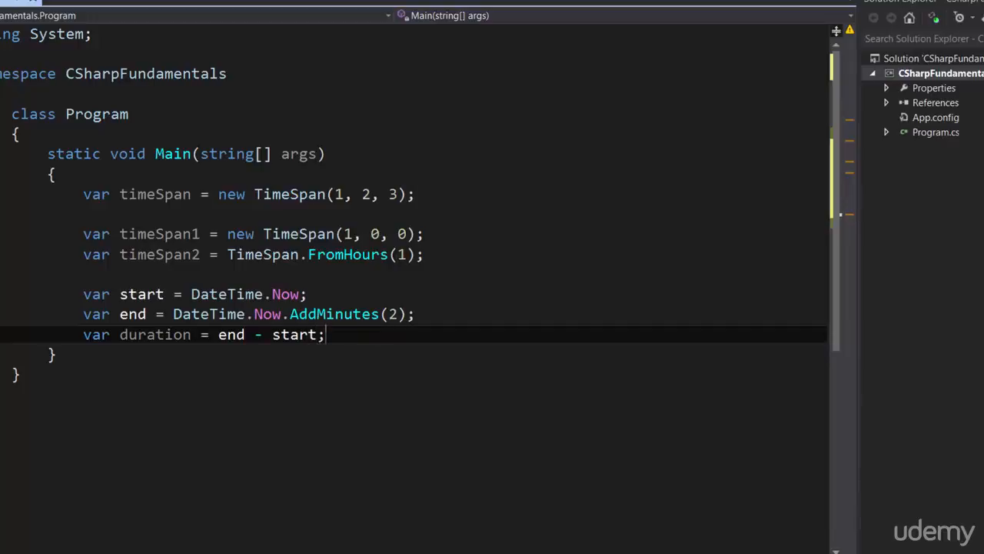
text(Console.WriteLine();)
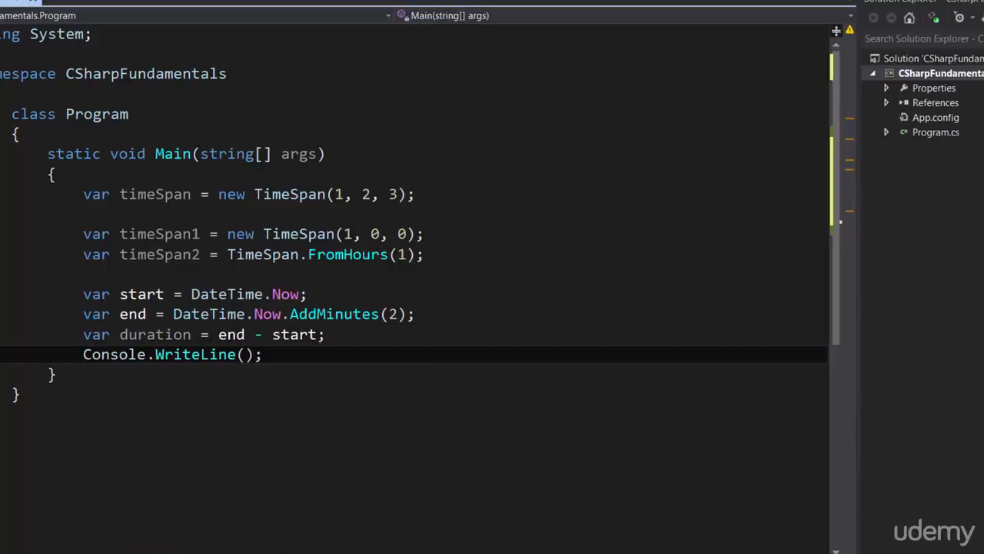
text("Duration: ")
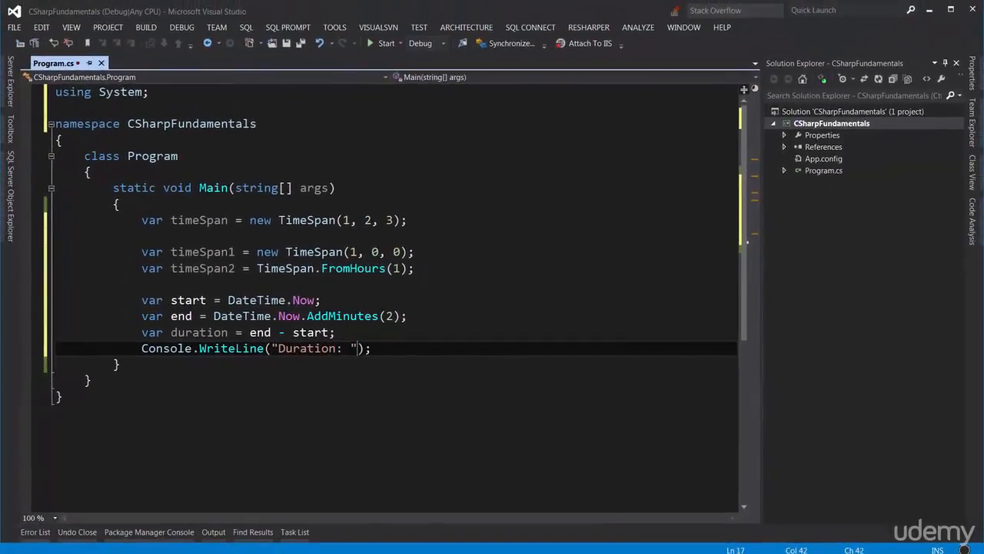
text(+ duration)
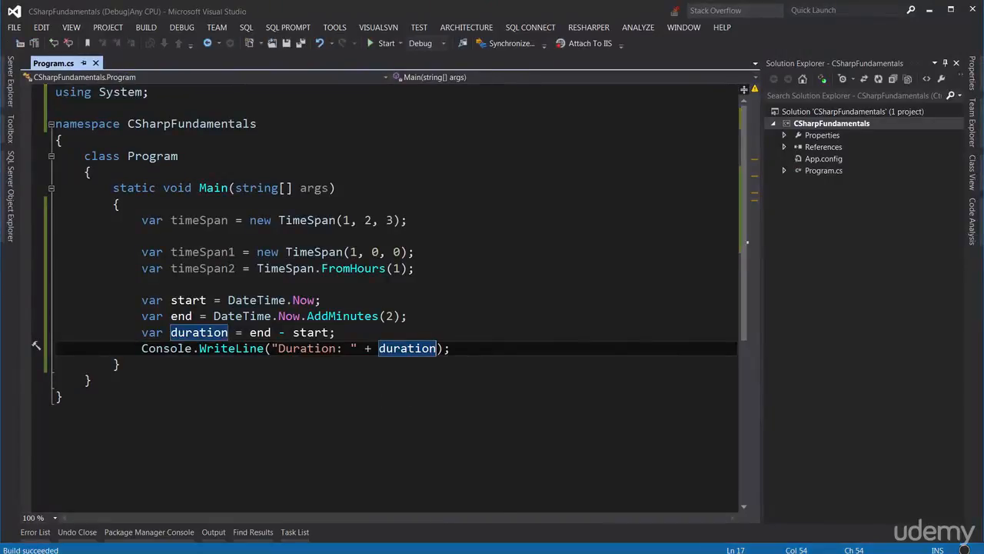
click(386, 43)
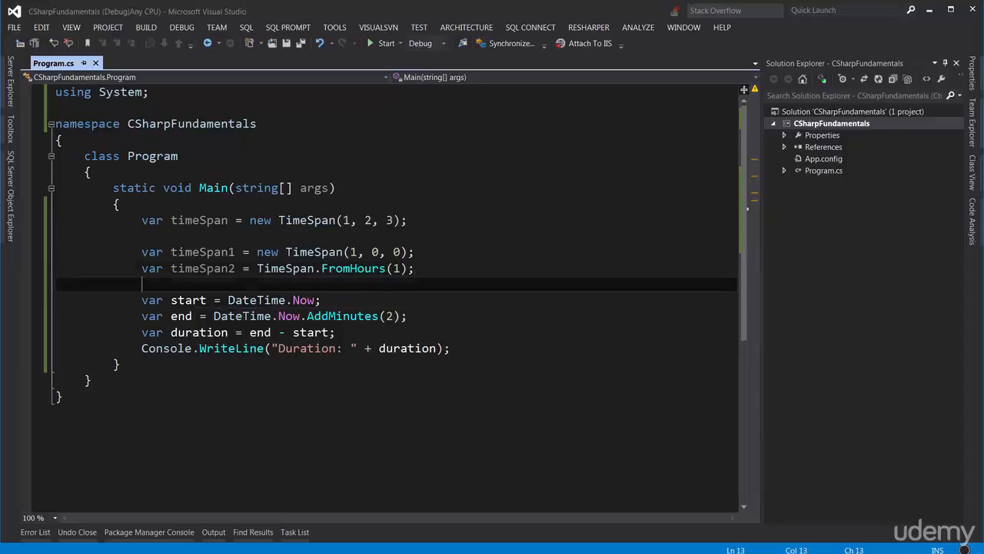
Step: Add a '// Creating' comment and begin the Properties comment on a new line
text(// Cre)
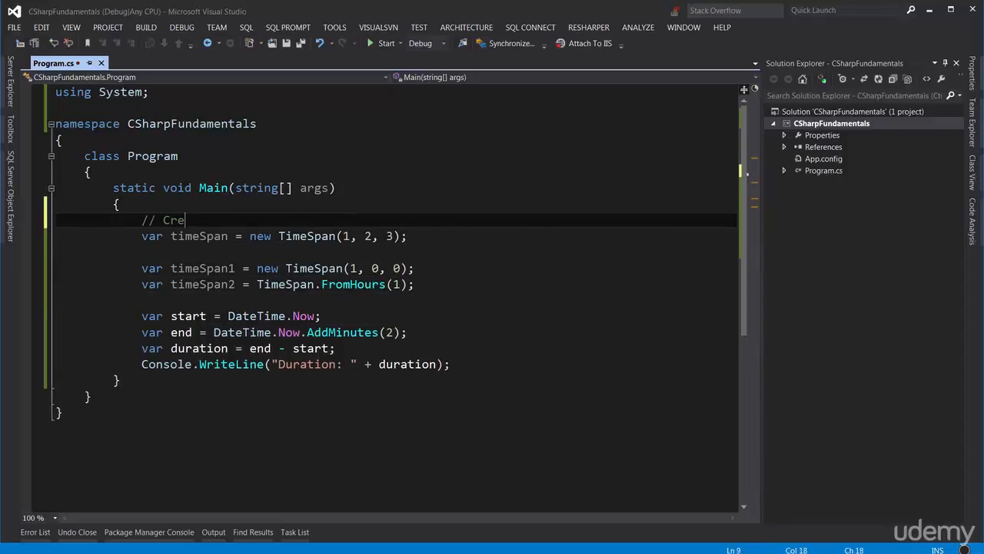
text(ating)
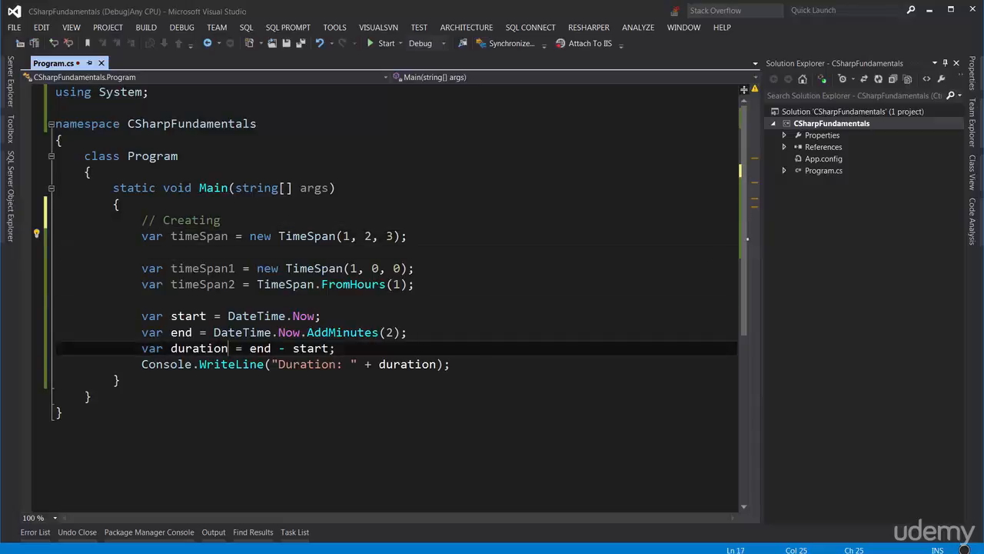
key(enter)
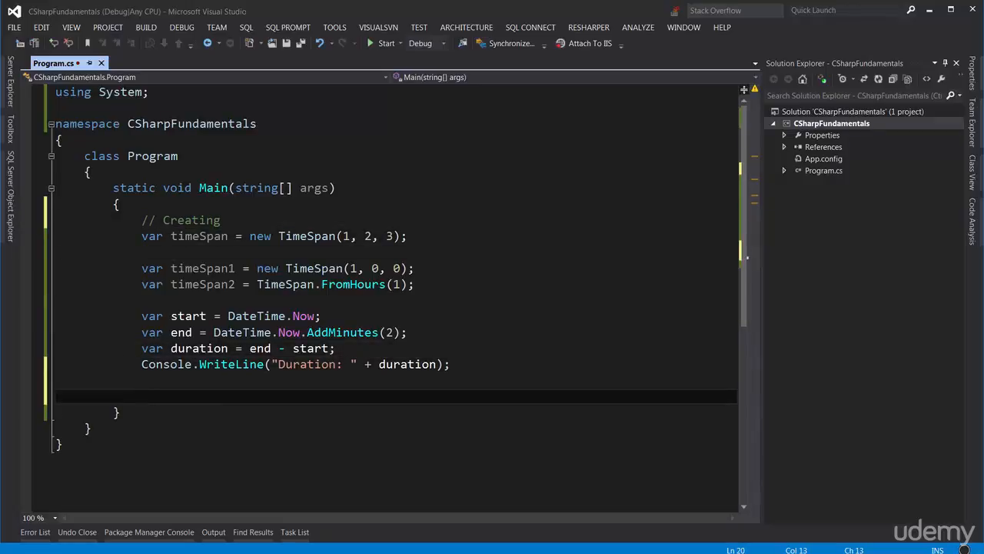
text(// Properties)
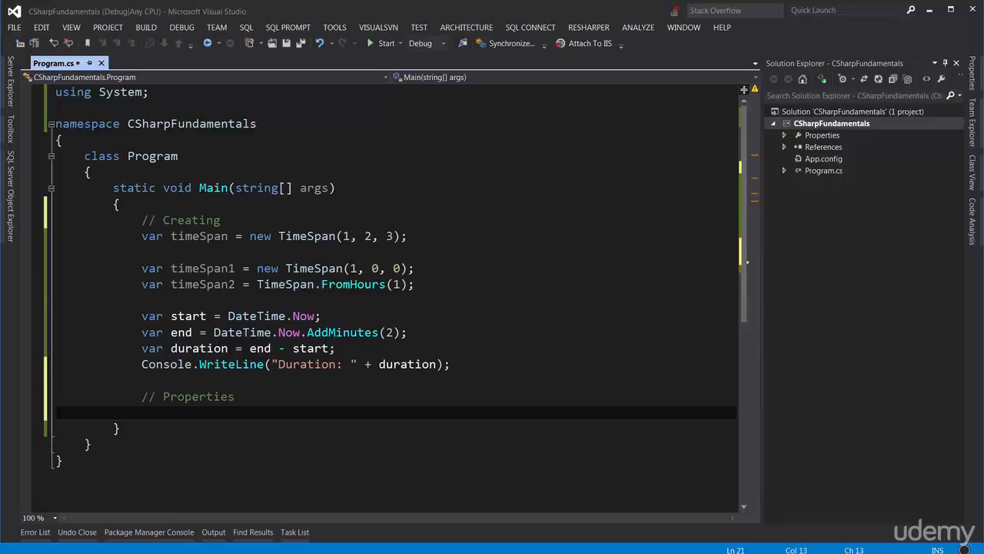
Step: Print labelled timeSpan.TotalMinutes and timeSpan.Minutes values under the Properties comment
click(142, 412)
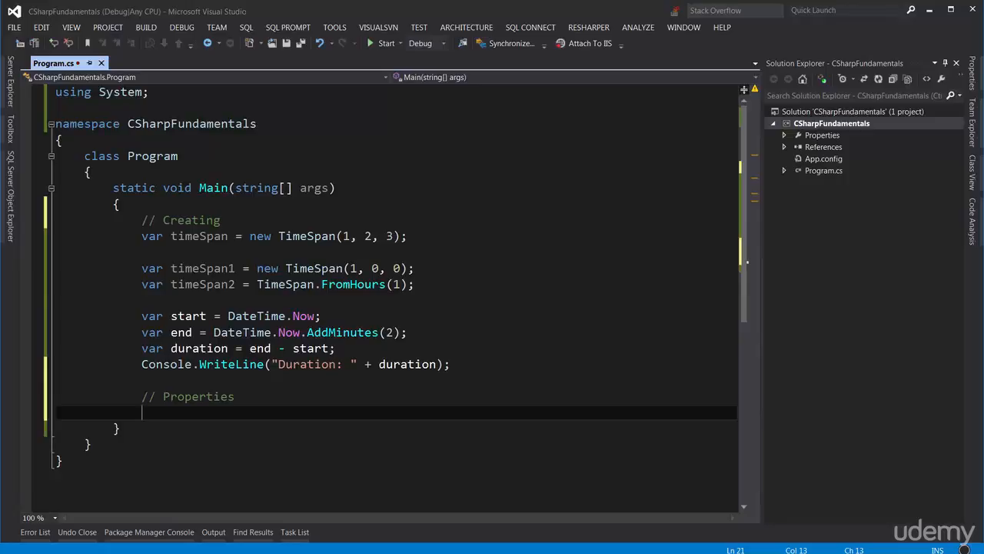
text(timeSpan.)
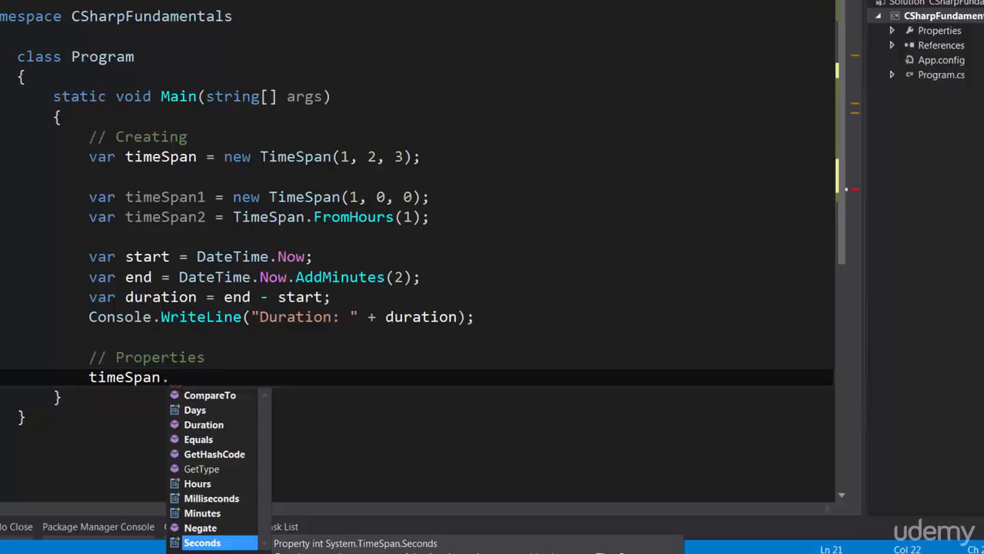
text(T)
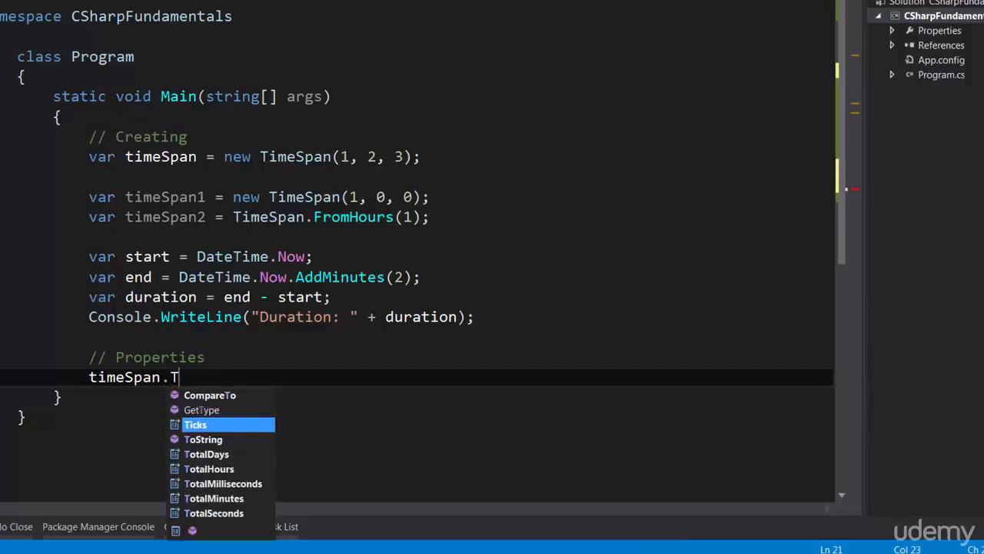
text(otal)
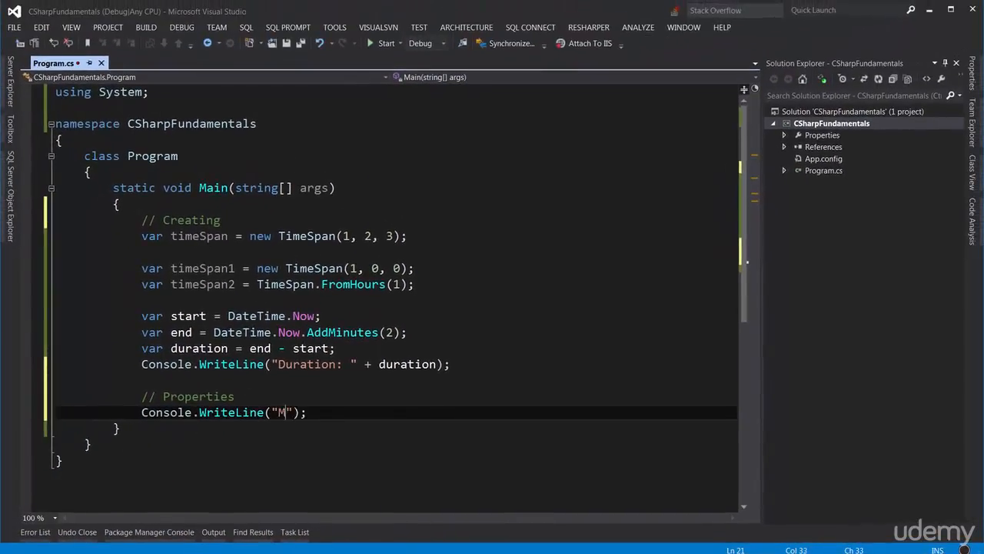
text(inutes: " + time)
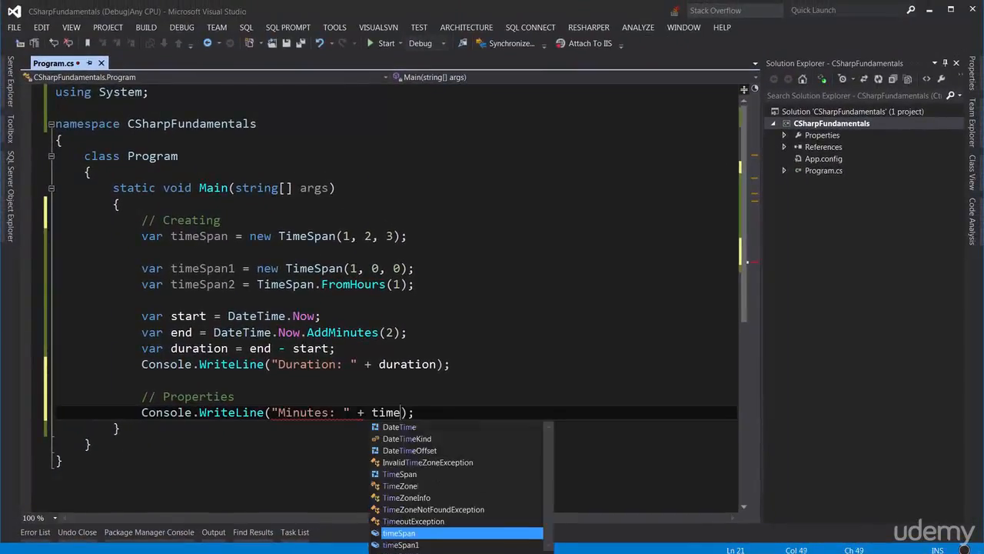
text(Span.Minutes)
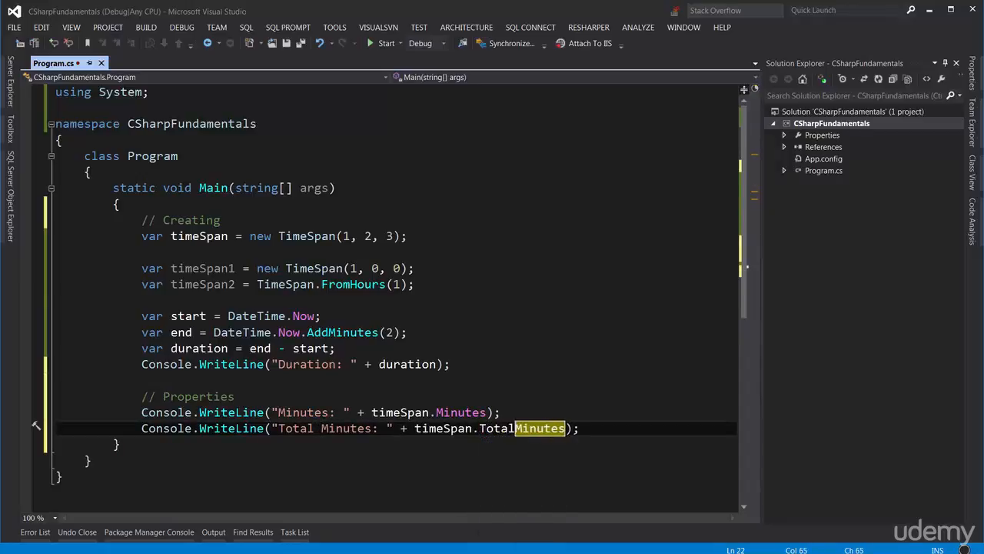
Step: Highlight Minutes, TotalMinutes and the hours, minutes, seconds constructor arguments to contrast them
double_click(521, 428)
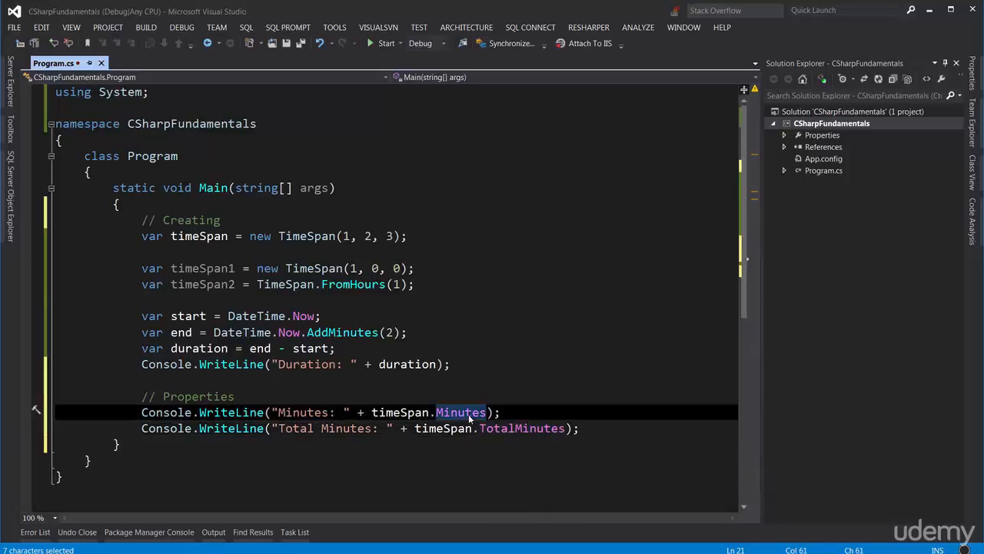
double_click(460, 412)
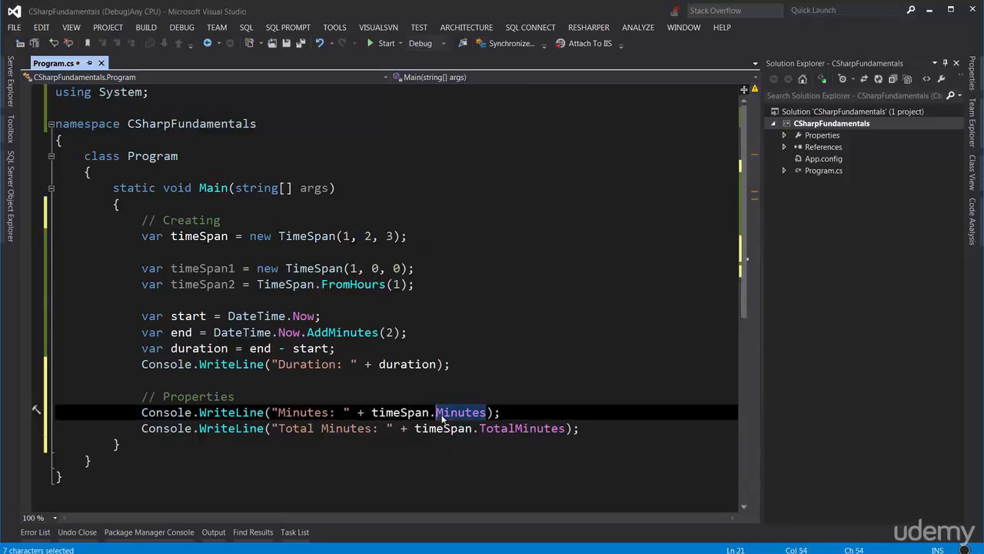
double_click(522, 428)
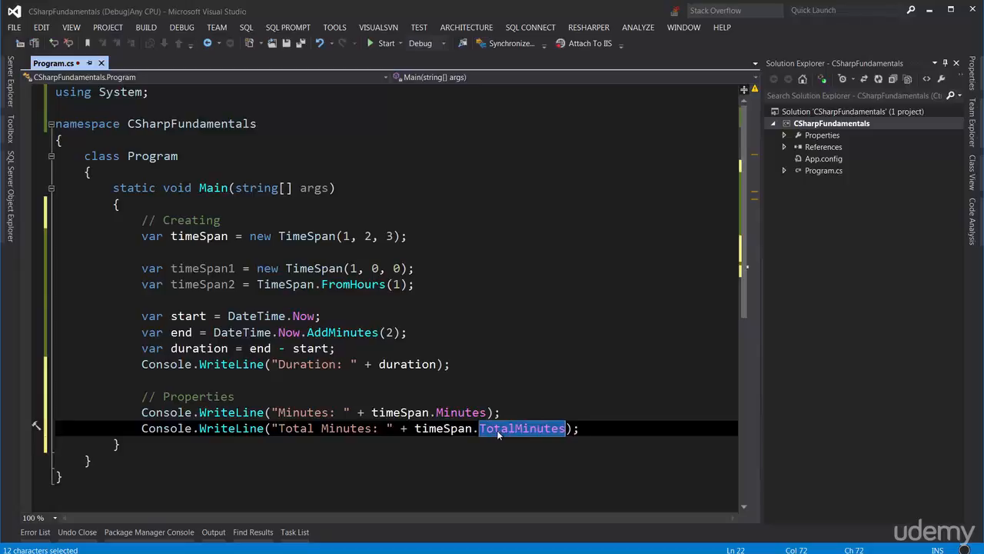
click(344, 236)
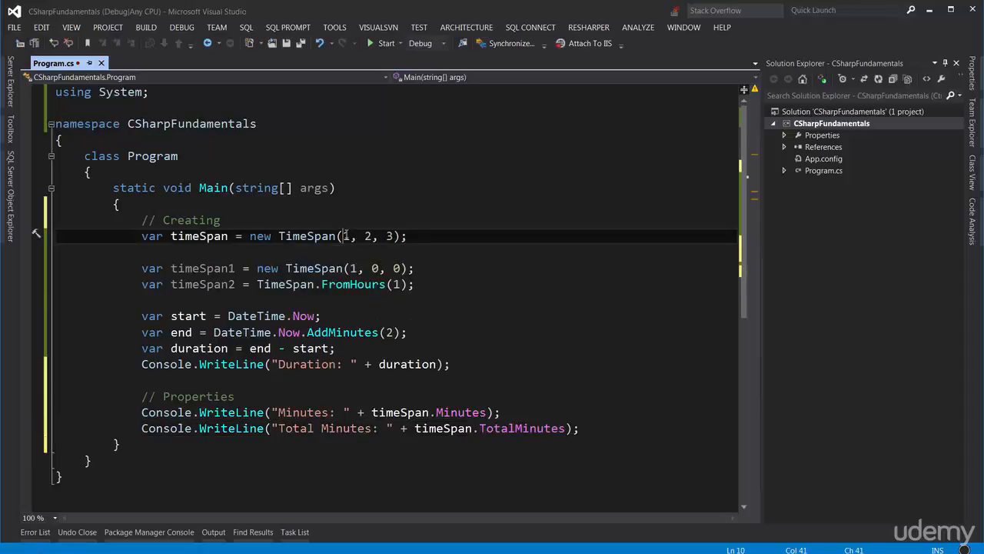
drag(346, 236, 380, 236)
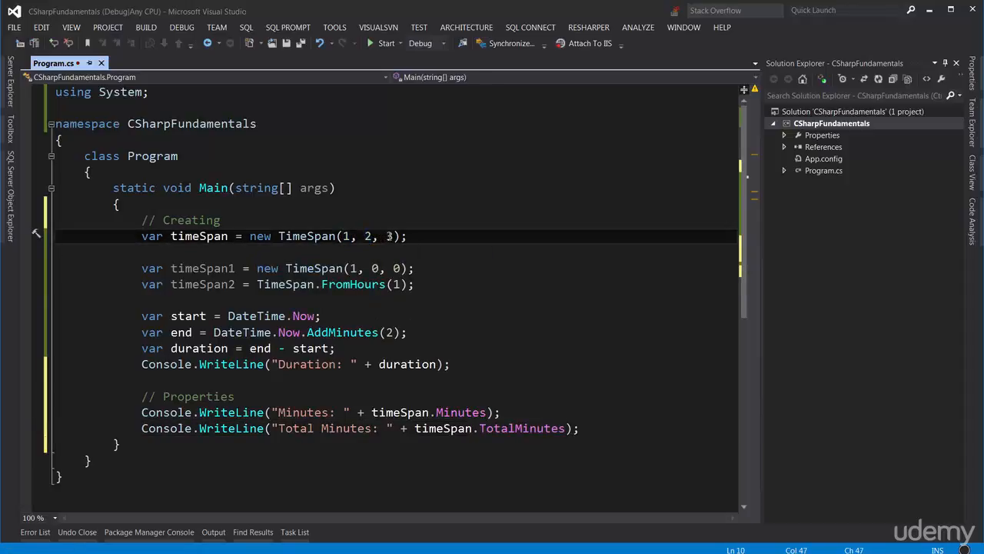
mouse_move(387, 236)
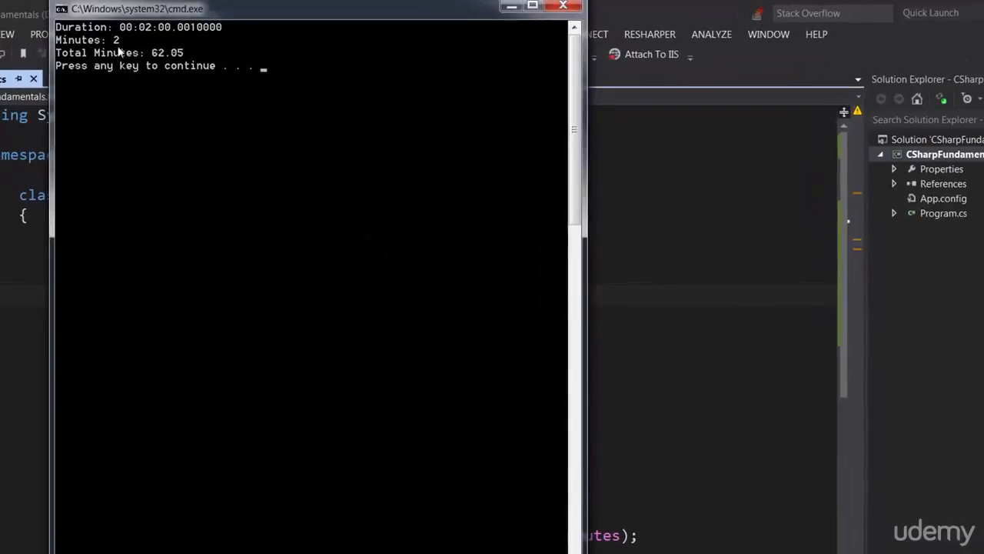
mouse_move(161, 60)
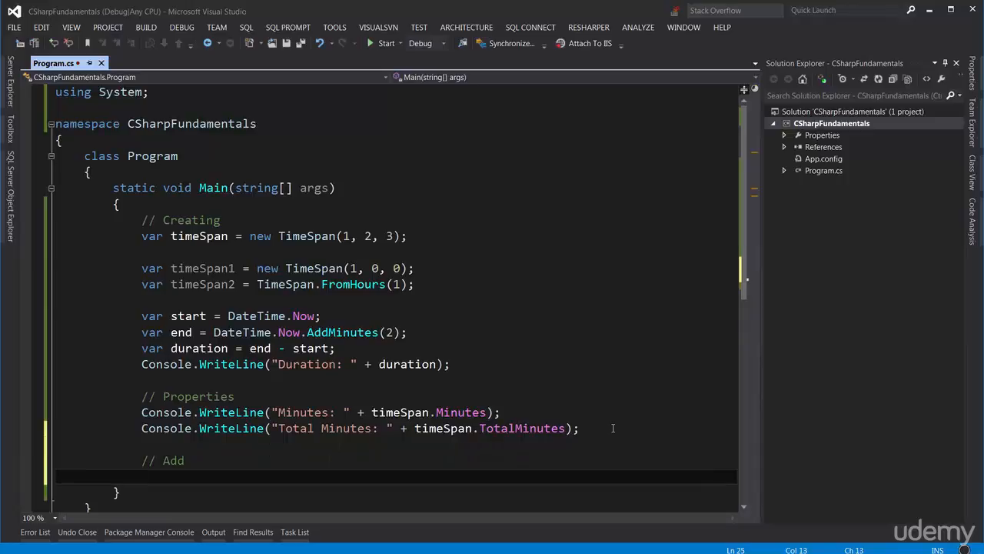
Step: Print "Add Example: " + timeSpan.Add(TimeSpan.FromMinutes(8)) under the // Add comment
text(Console.WriteLine();)
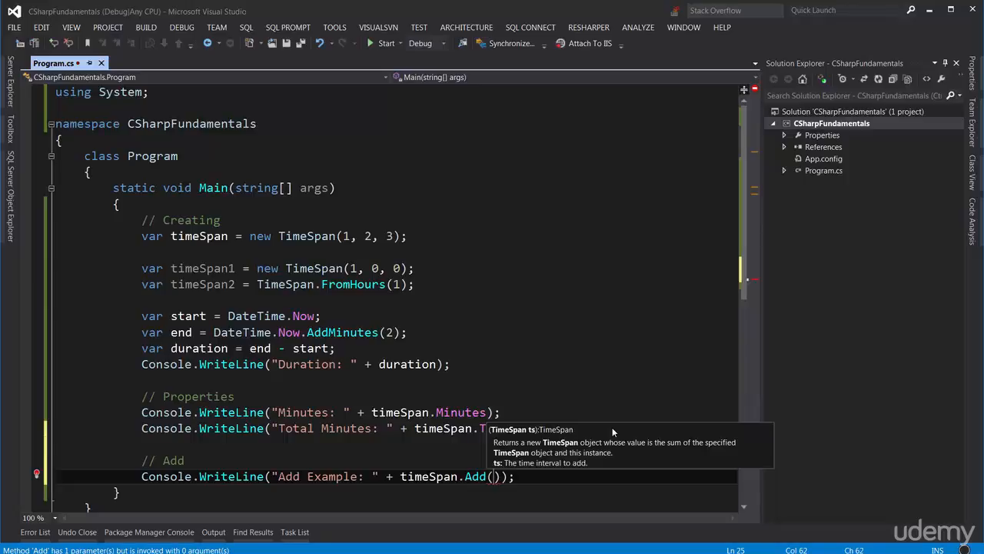
text(TimeSpa)
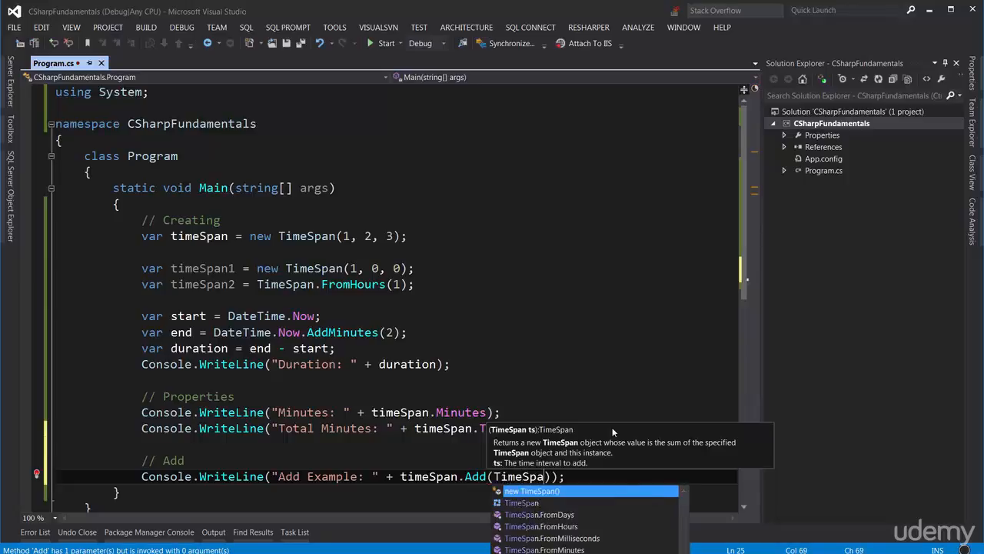
text(FromMinutes(8)
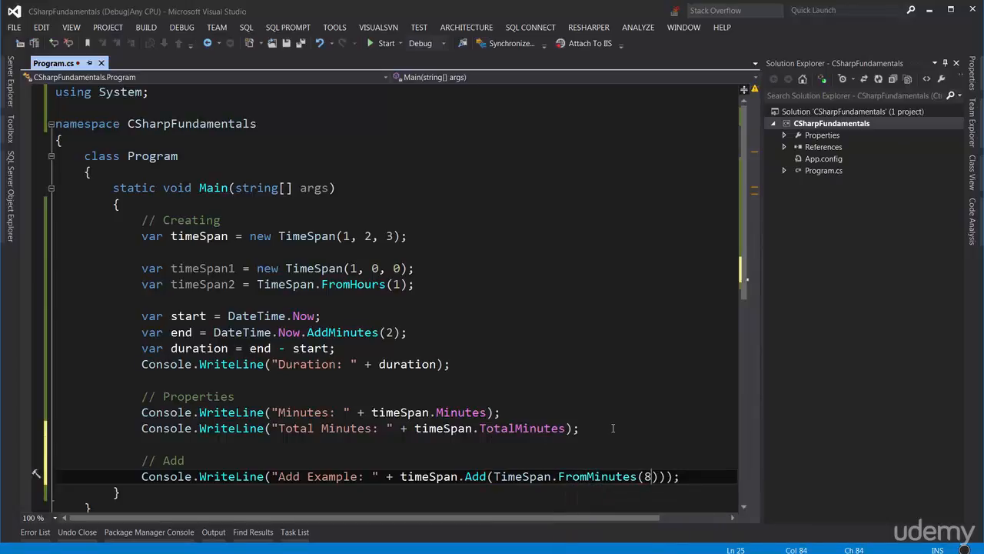
mouse_move(607, 390)
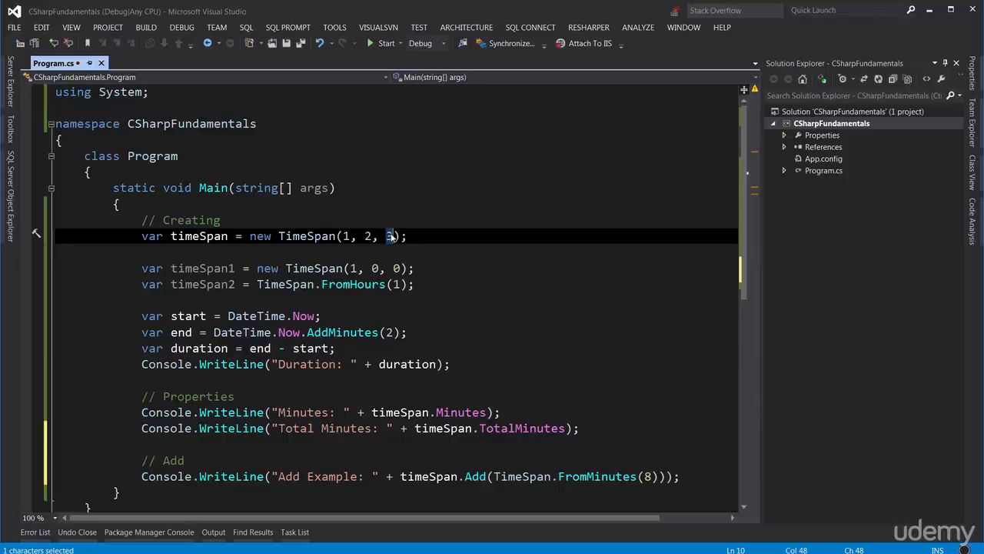
click(231, 379)
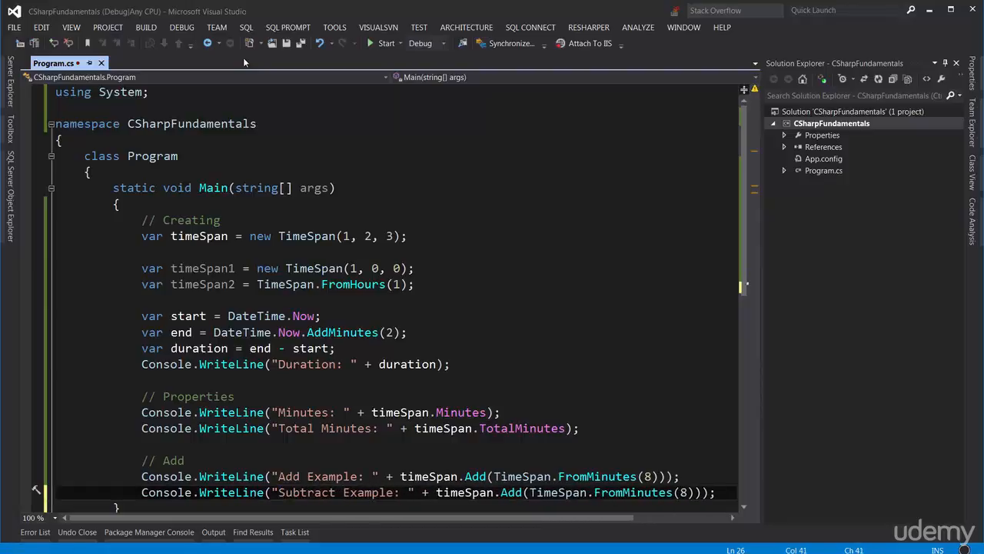
Step: Change the copied line to "Subtract Example: " with timeSpan.Subtract(TimeSpan.FromMinutes(2))
double_click(510, 492)
text(Subtract)
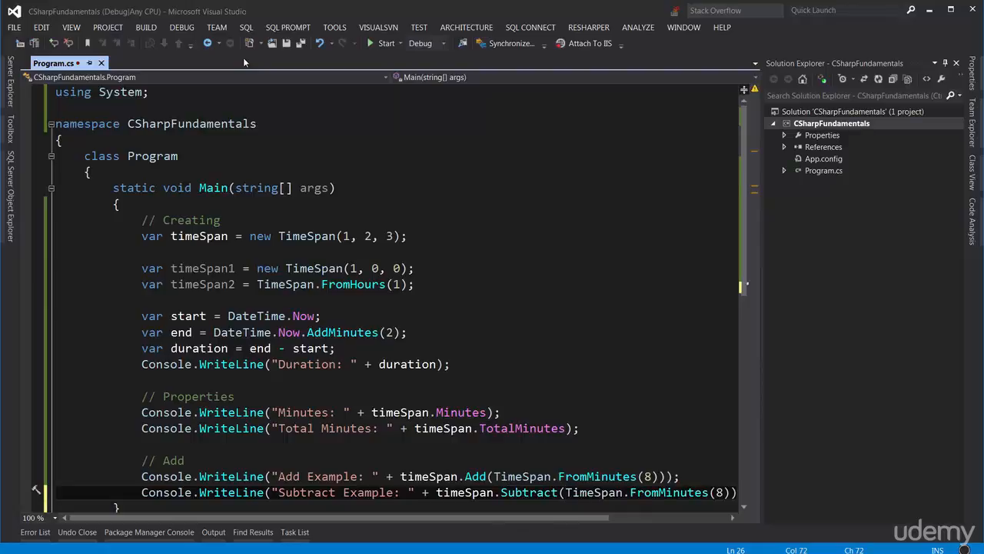
double_click(306, 236)
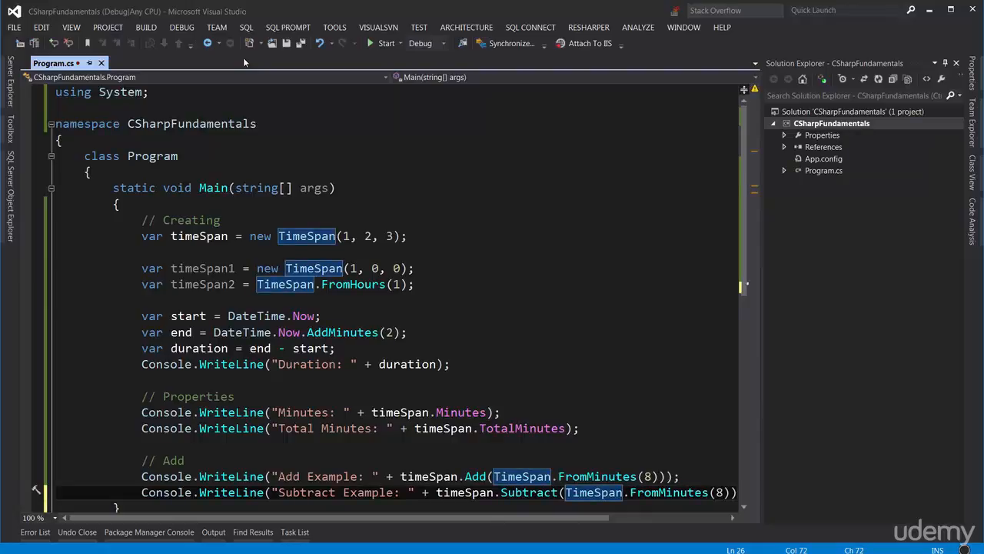
scroll(right, 3)
text(2)
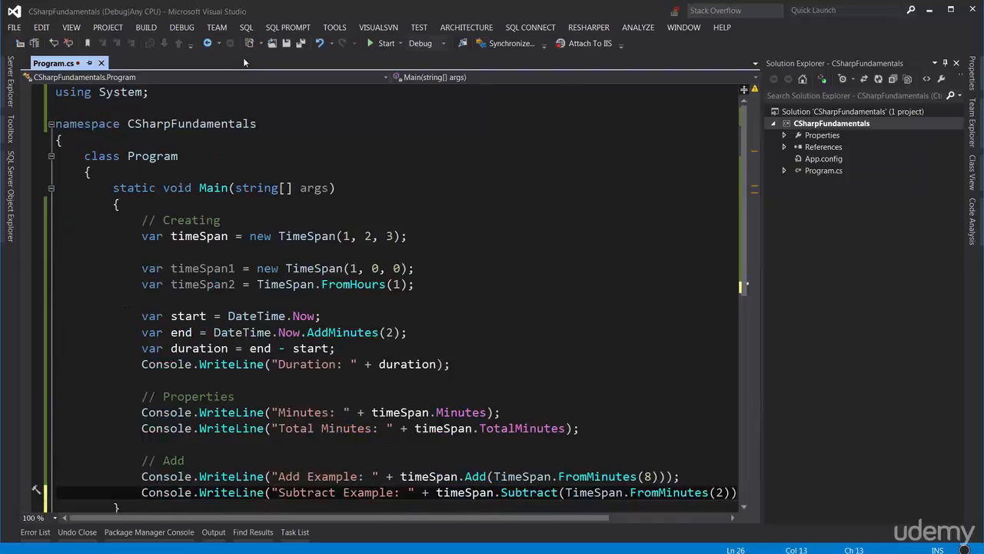
double_click(165, 364)
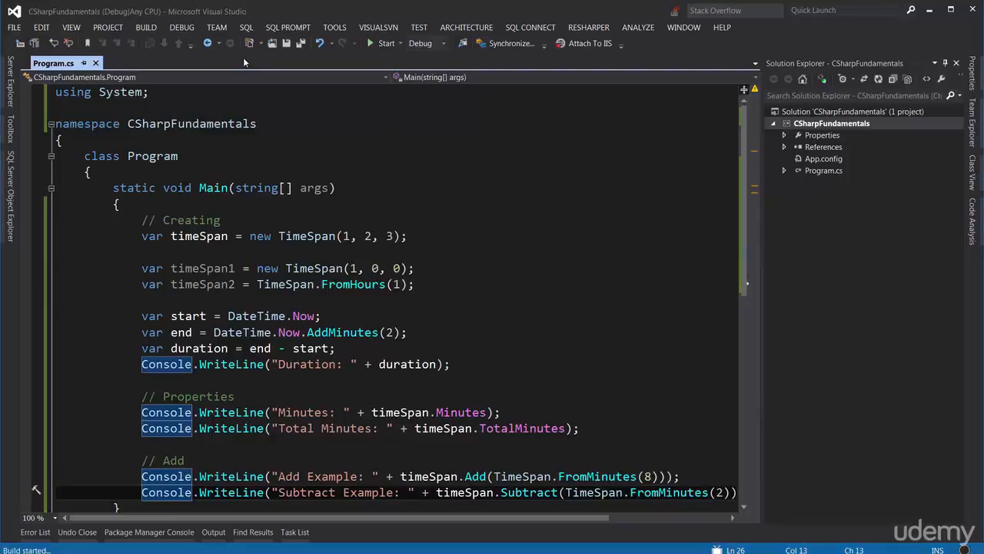
Step: Run the program to see Add Example 01:10:03 and Subtract Example 01:00:03
click(386, 43)
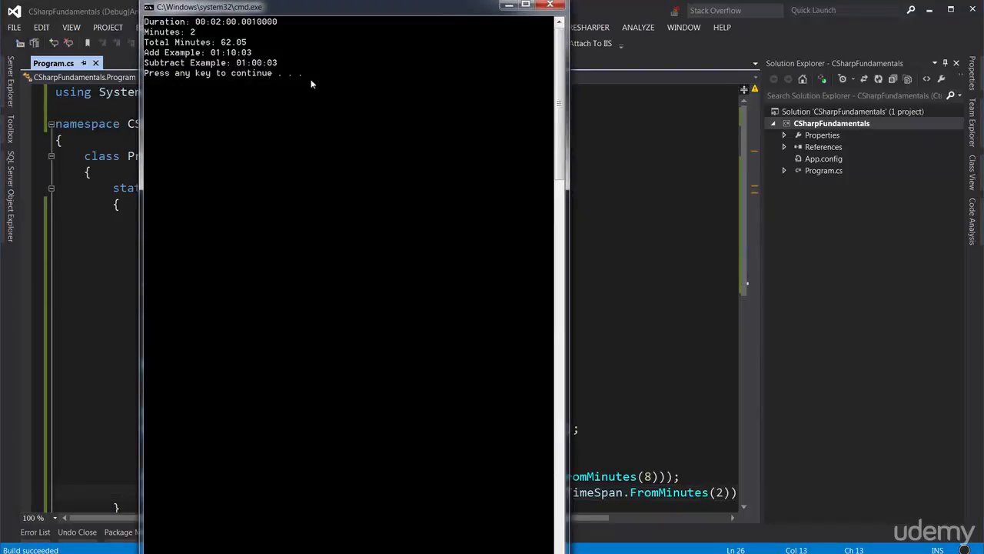
mouse_move(284, 68)
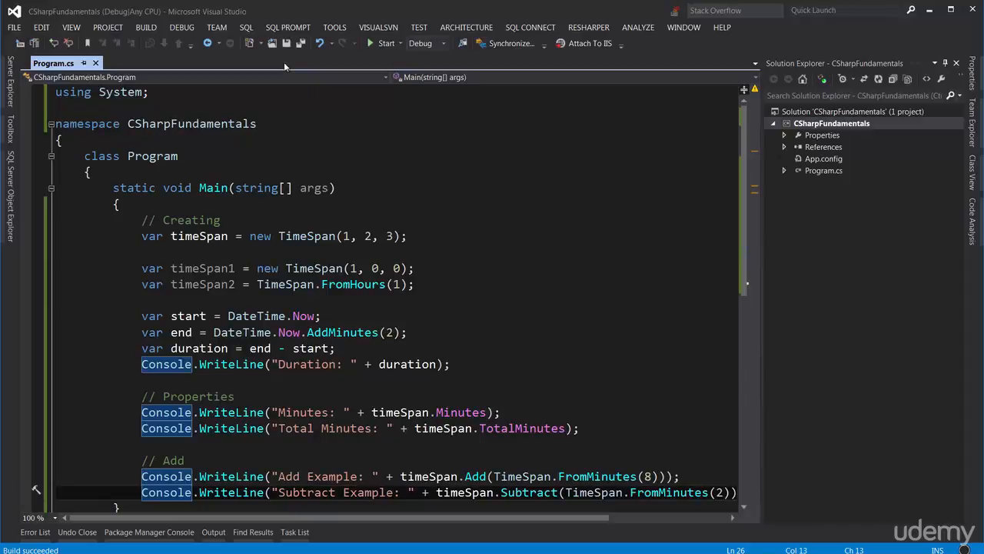
Step: Add a // ToString comment and print "ToString" + timeSpan.ToString()
scroll(down, 3)
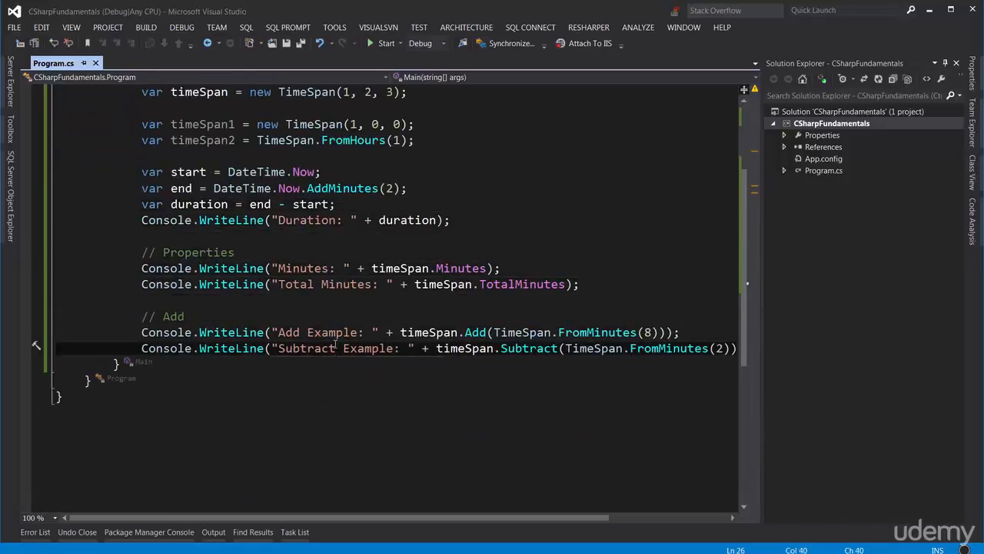
text(// ToSt)
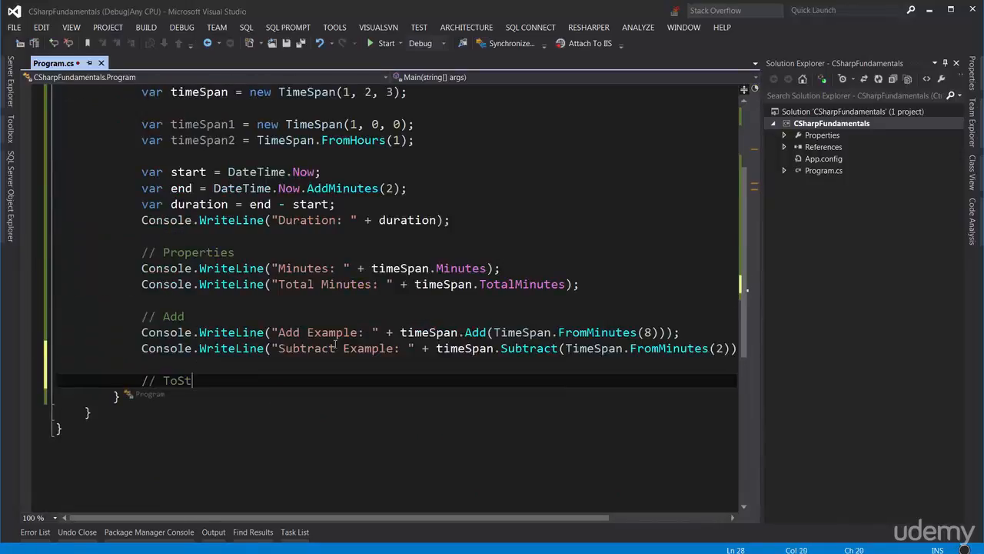
text(ring)
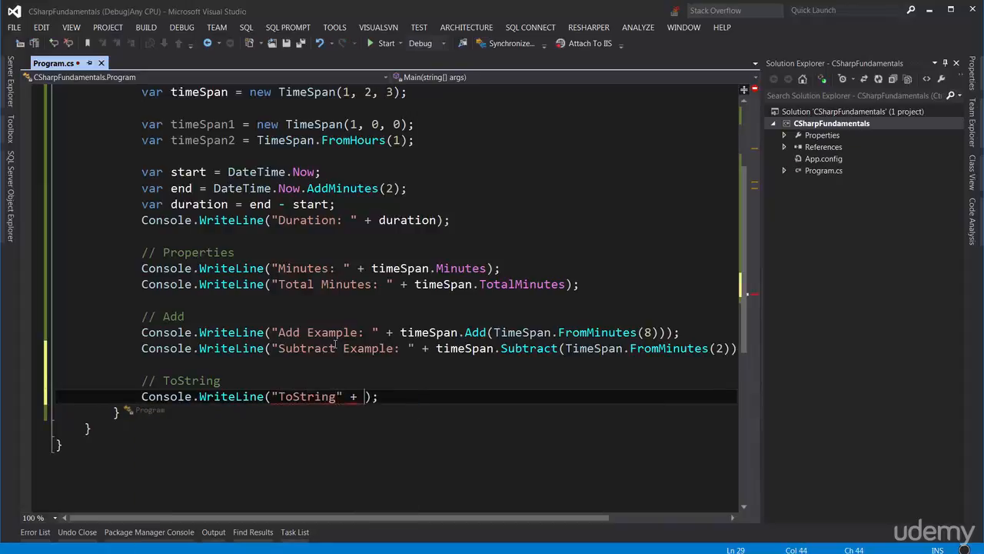
text(timeSpan.ToString())
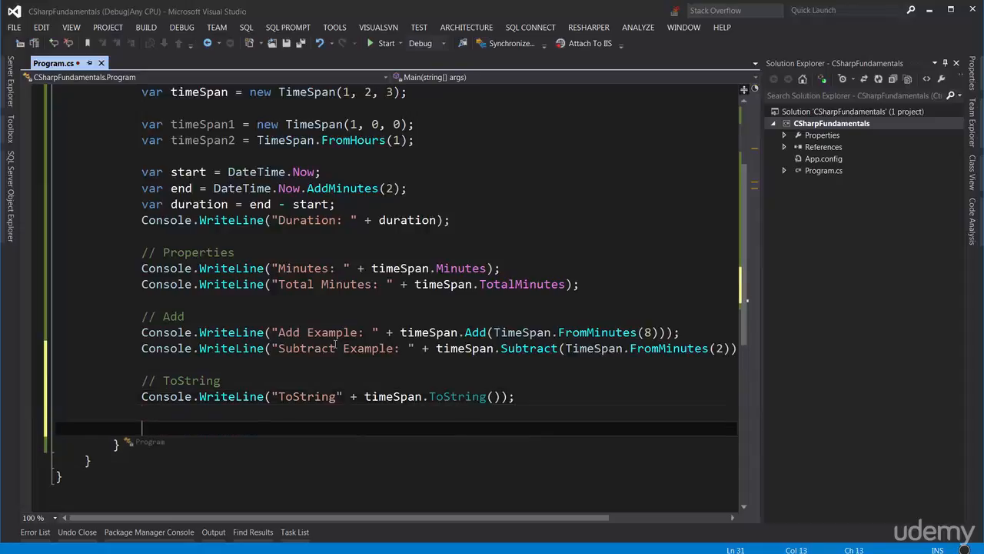
Step: Print "Parse: " + TimeSpan.Parse("01:02:03") under // Parse and run to show Parse: 01:02:03
text(//)
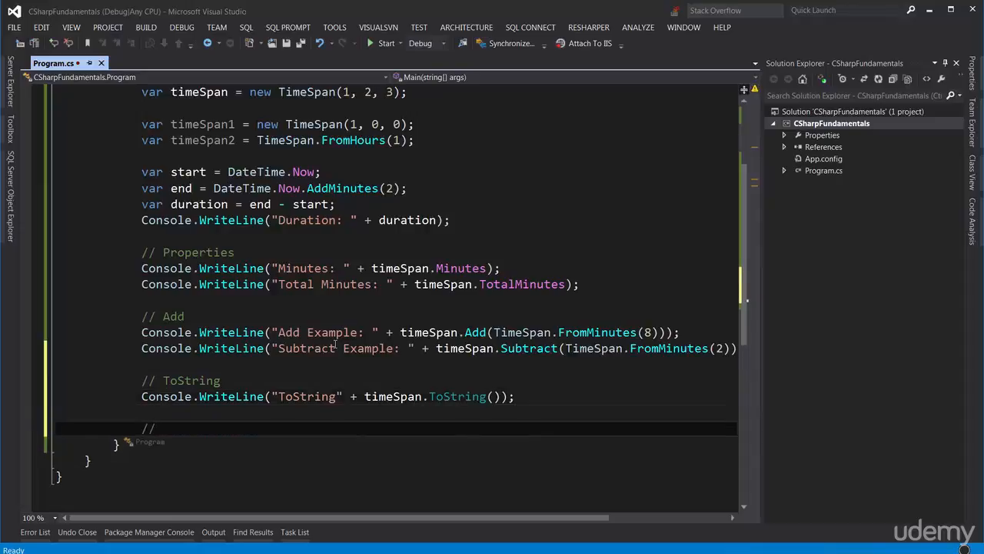
text(Parse)
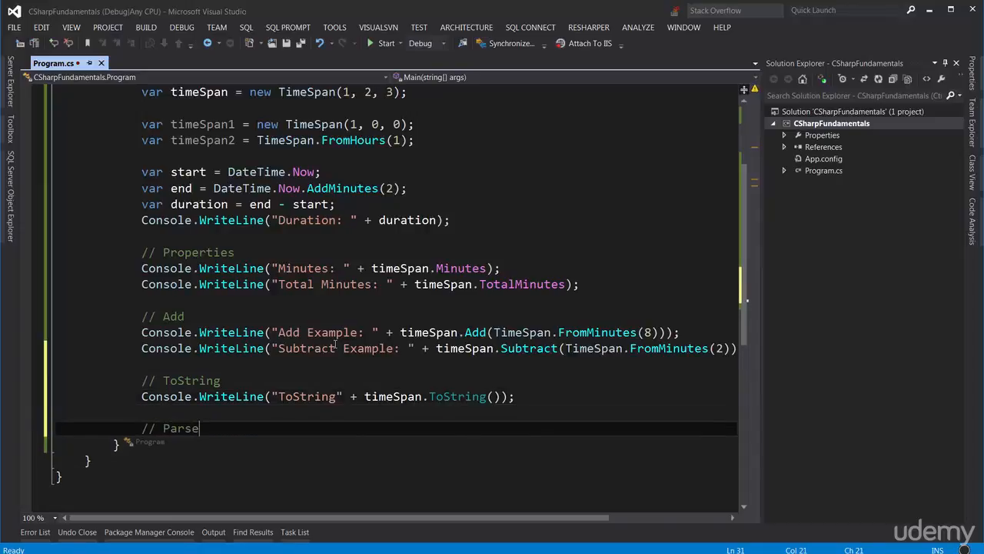
text(Console.WriteLine();)
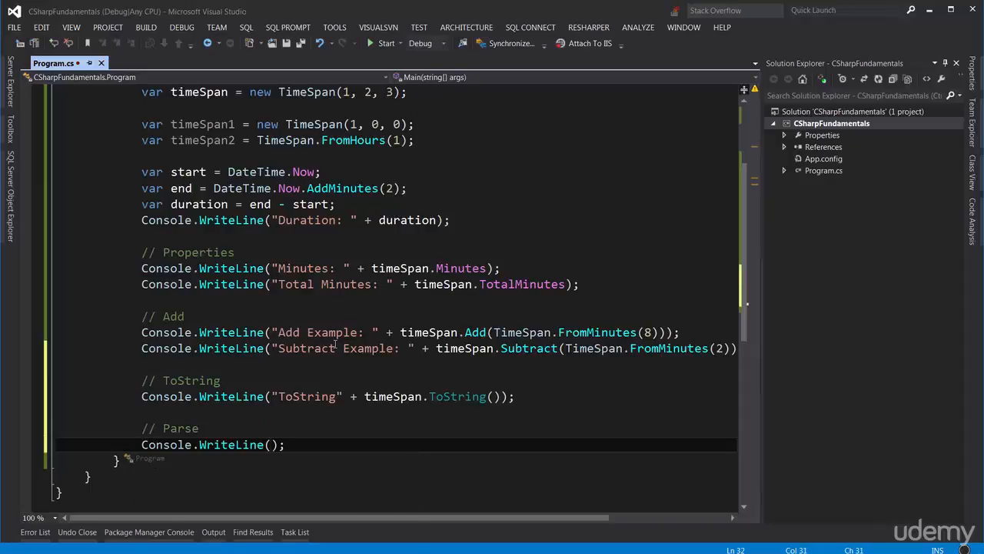
text("Parse: " + TimeSpan.Parse()
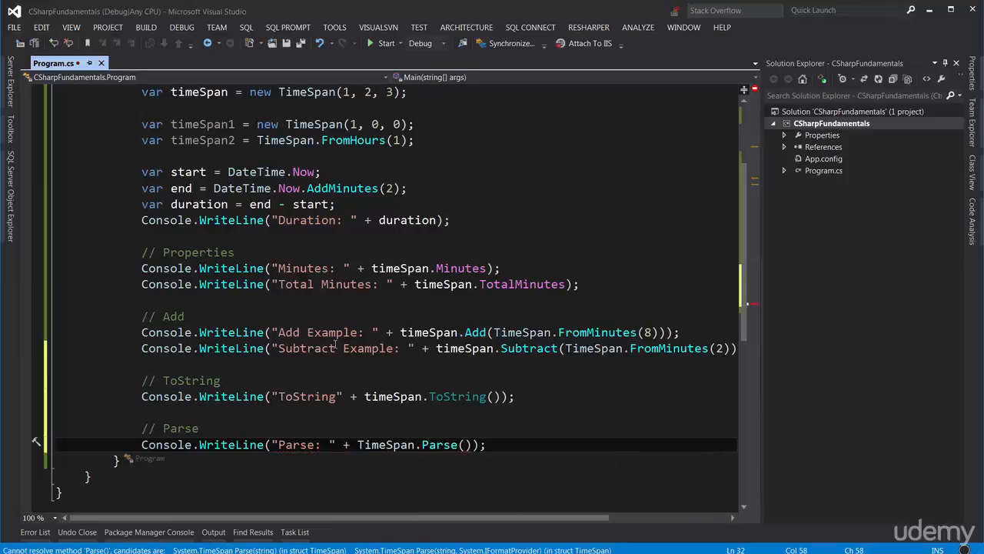
text(01:")
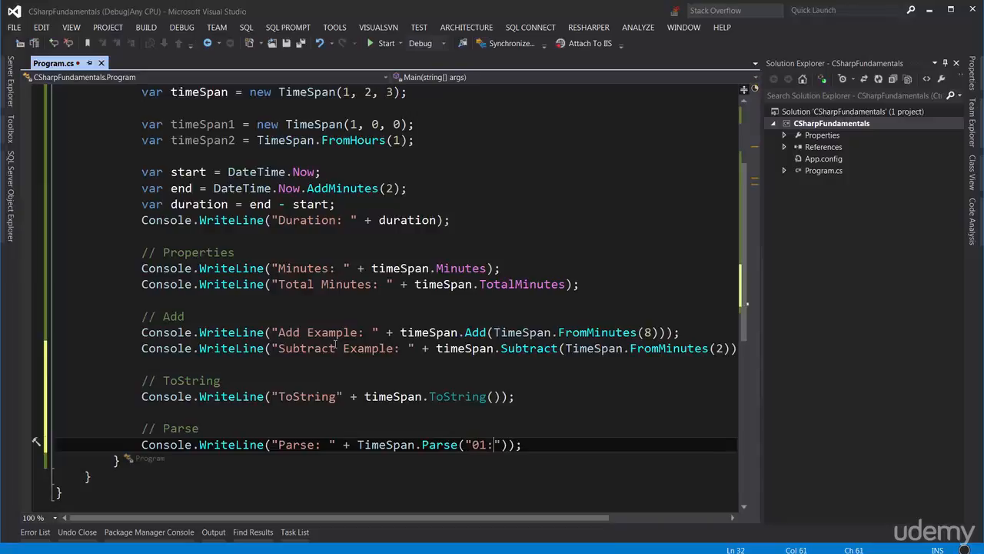
text(02:03)
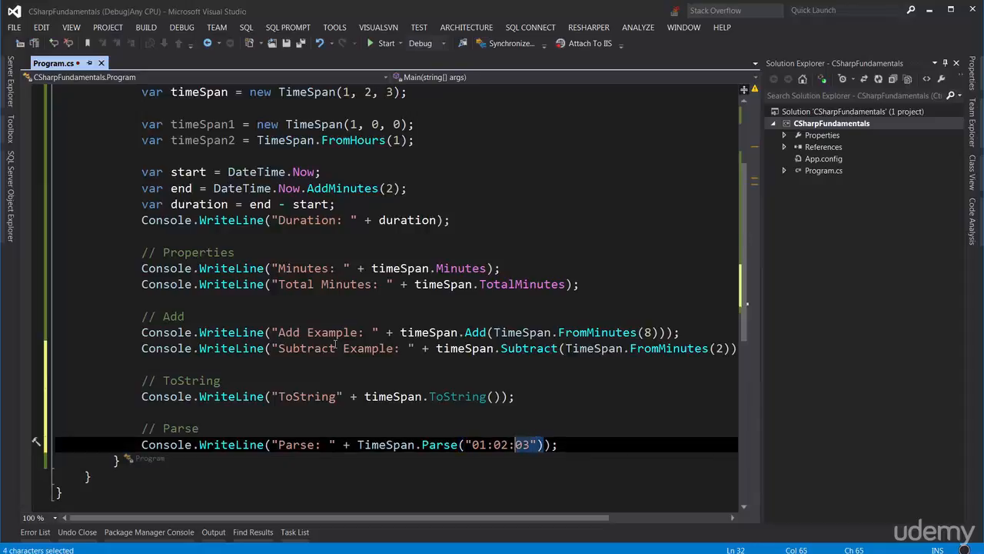
drag(541, 445, 358, 444)
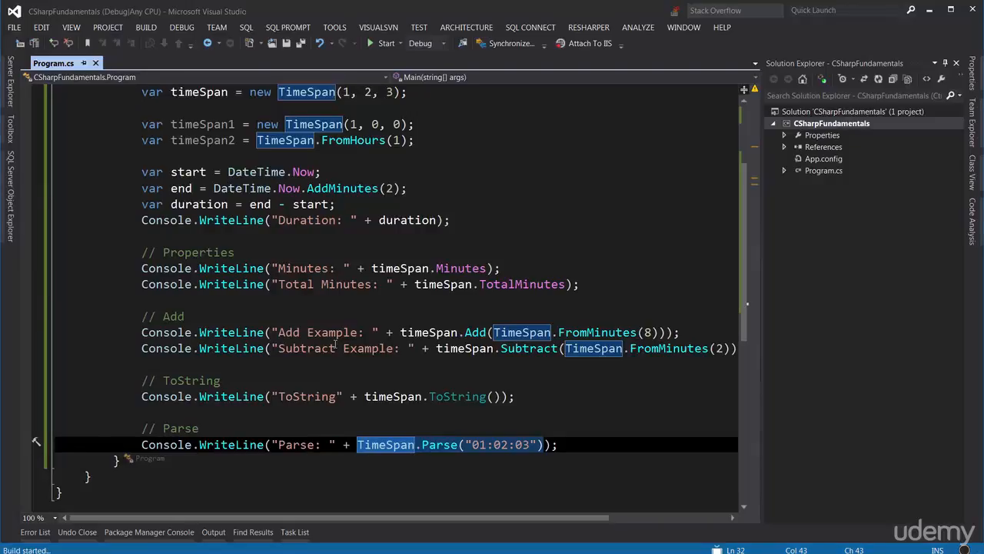
click(386, 43)
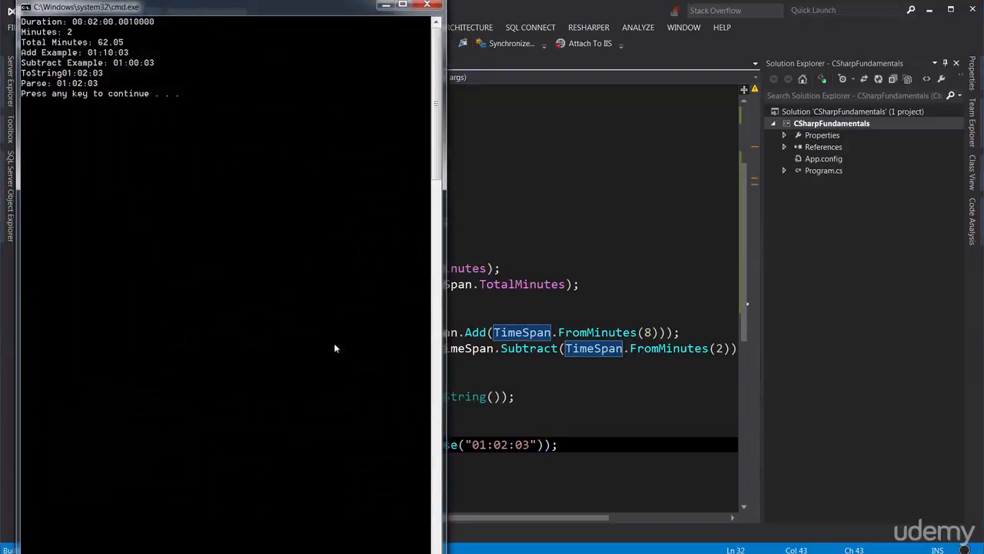